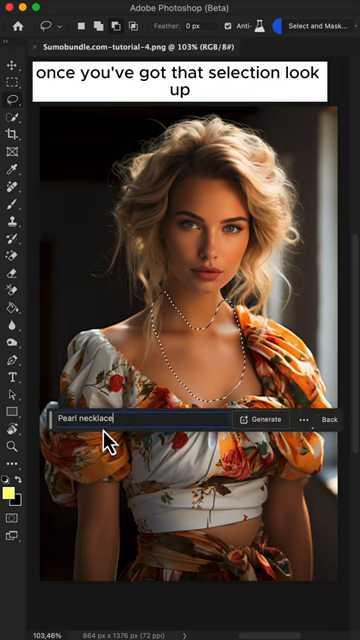
Generate a 'Pearl necklace' on the selected neck and switch to another of the three variations.
click(266, 420)
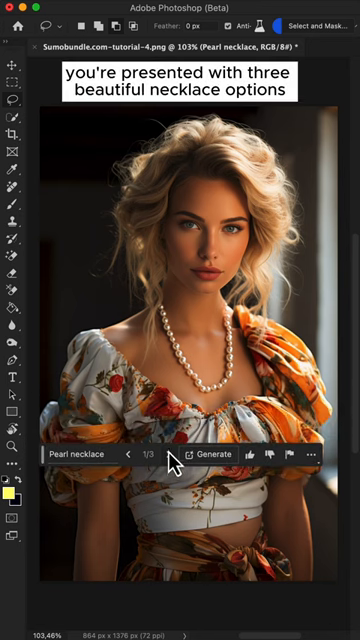
click(166, 456)
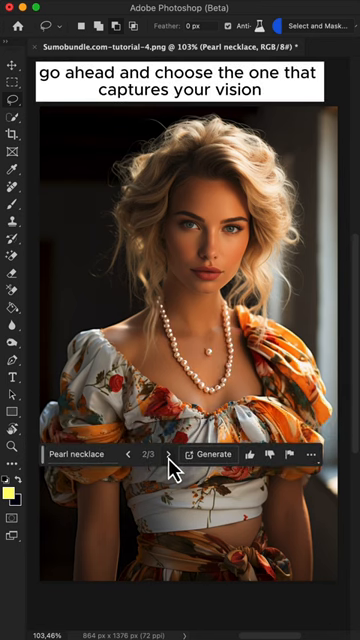